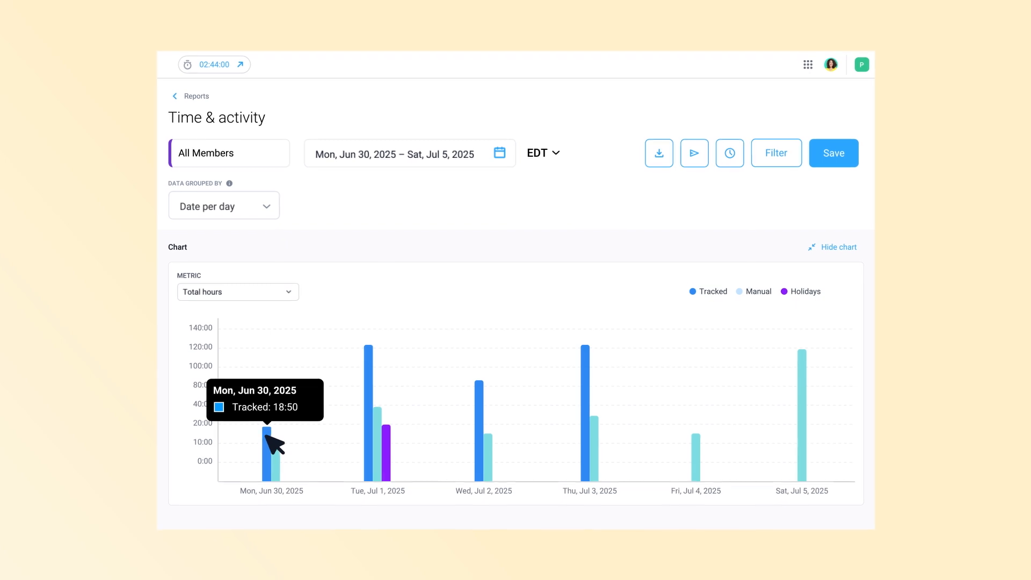
- Hide the daily hours chart and expand the Jun 30th, 2025 row into per-member hours
{"action": "left_click", "coordinate": [836, 247]}
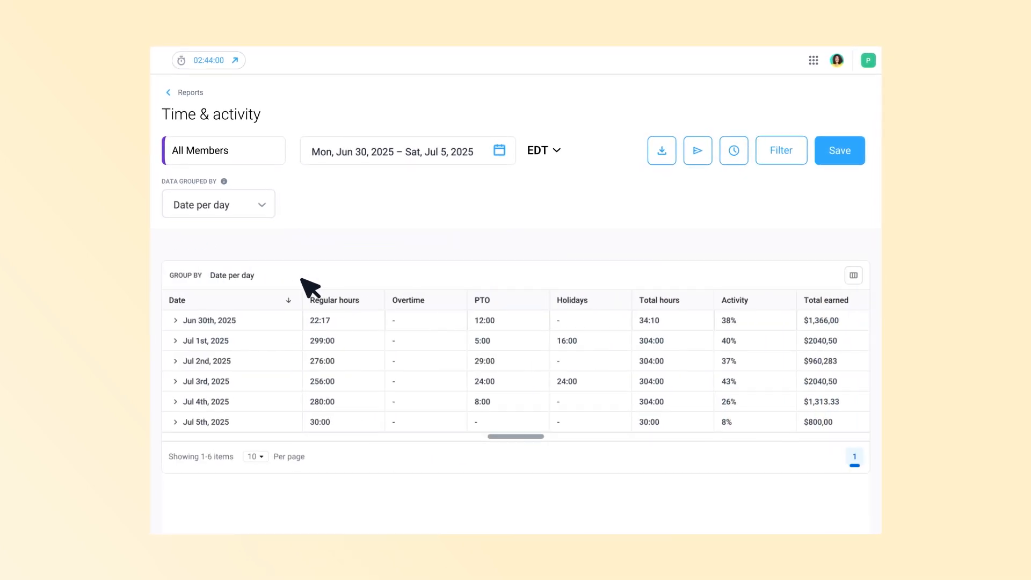
{"action": "left_click", "coordinate": [175, 320]}
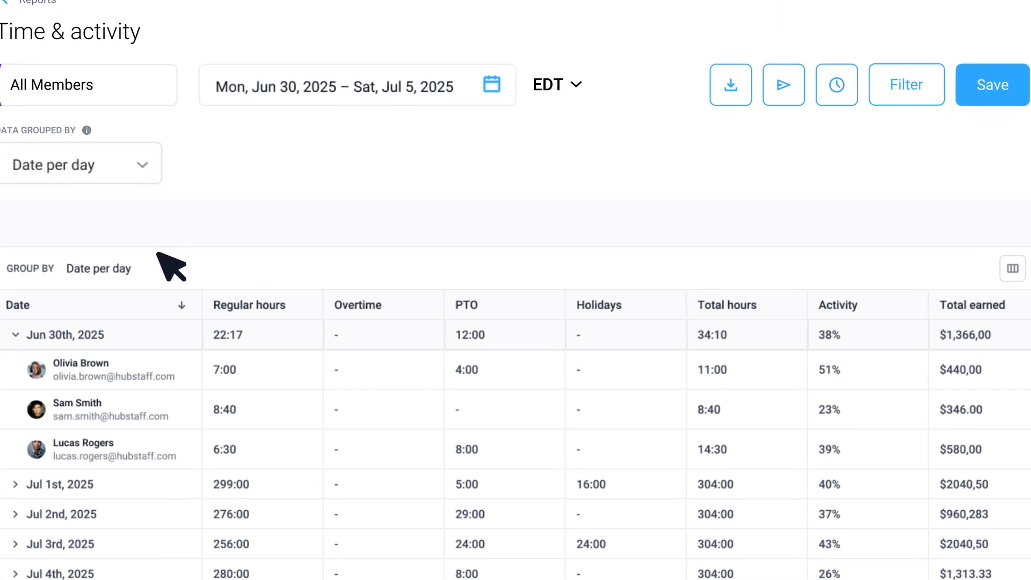